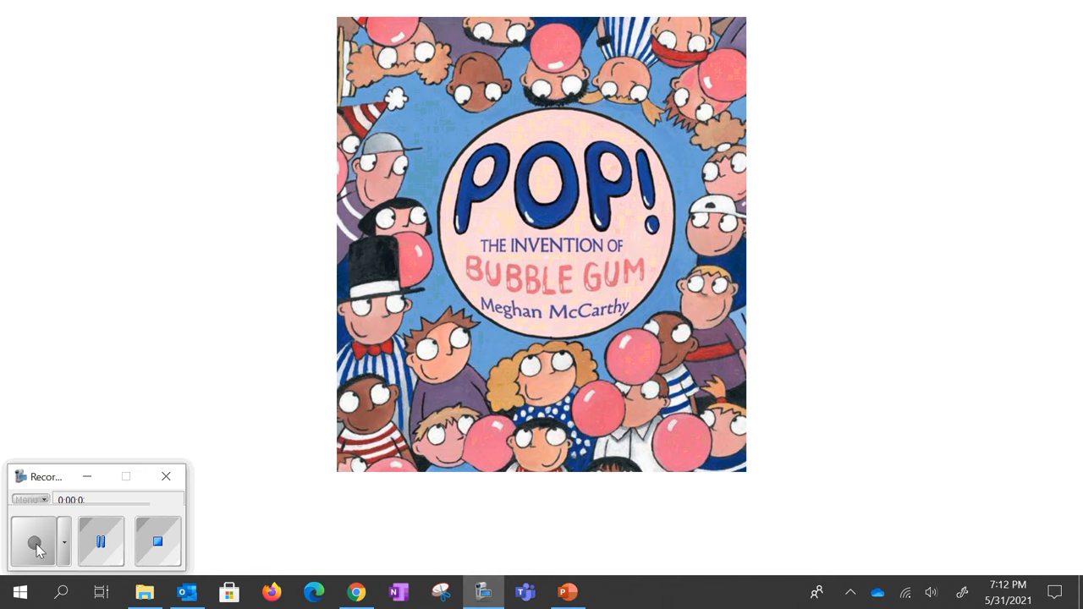
Page from the cover past the title page to the first Philadelphia street spread
left_click(34, 541)
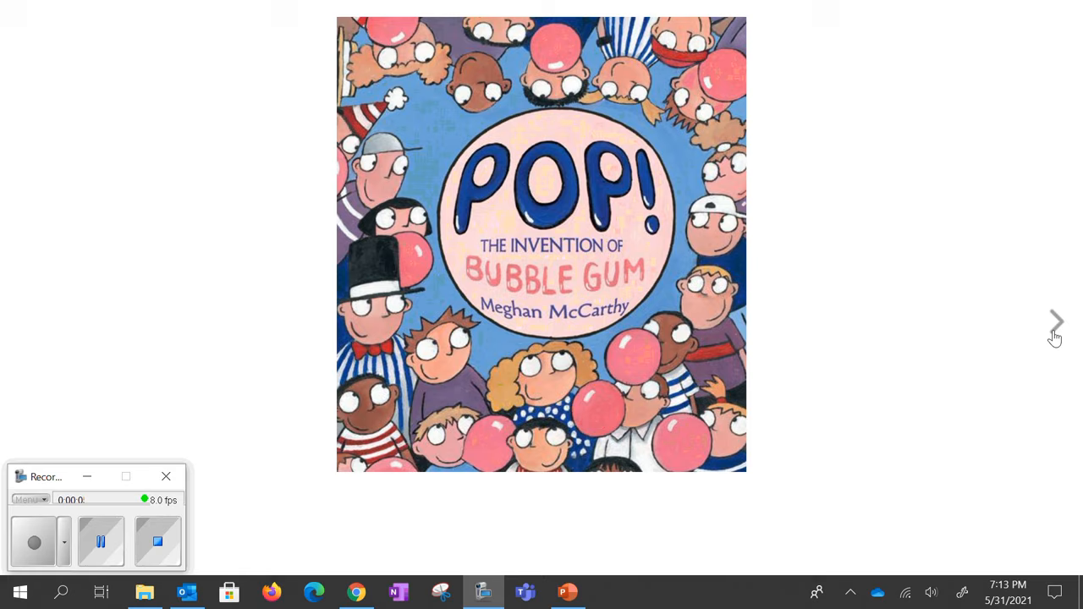
left_click(1056, 322)
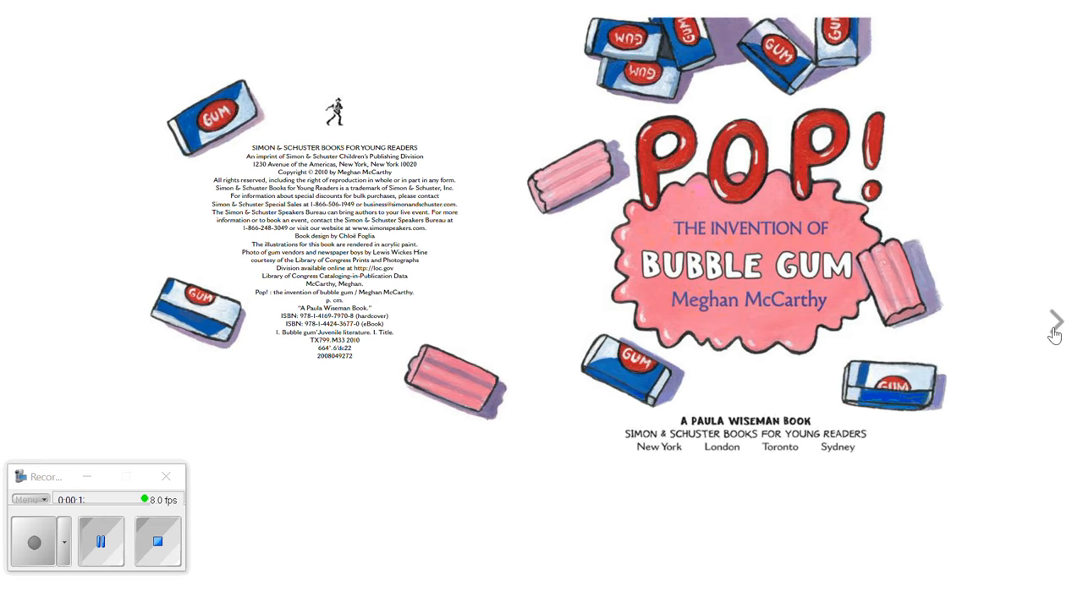
left_click(1056, 321)
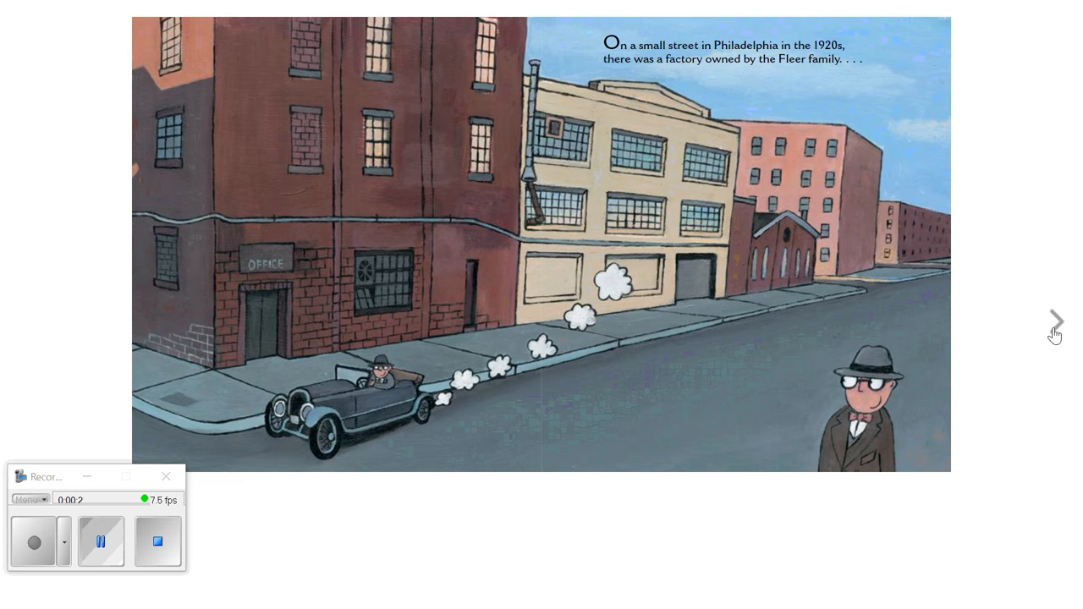
Turn through the factory and accountant's office spreads to the laboratory moving-in spread
left_click(1055, 320)
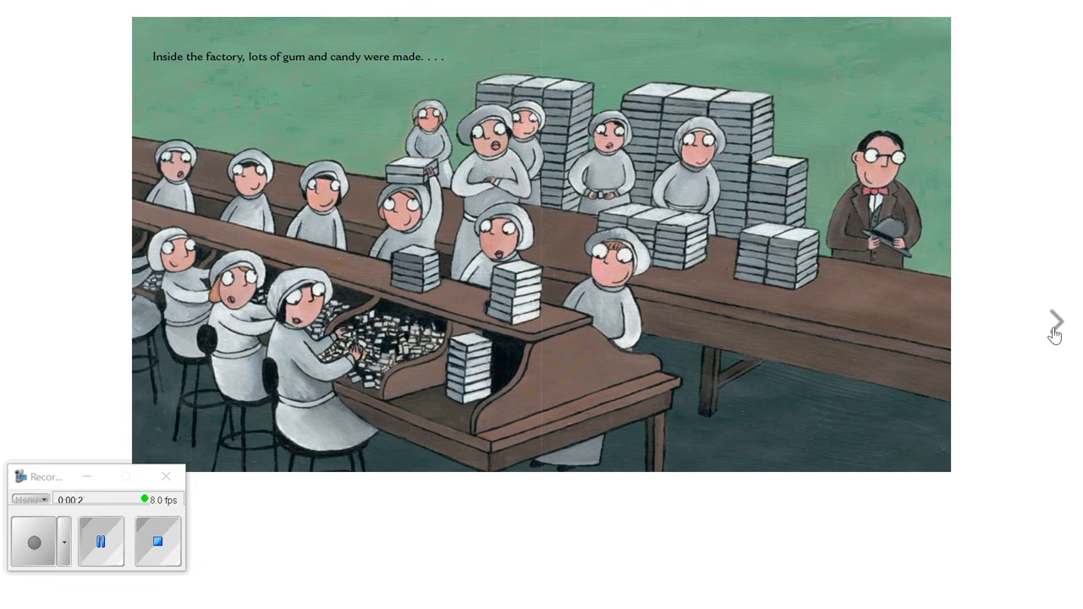
left_click(1055, 320)
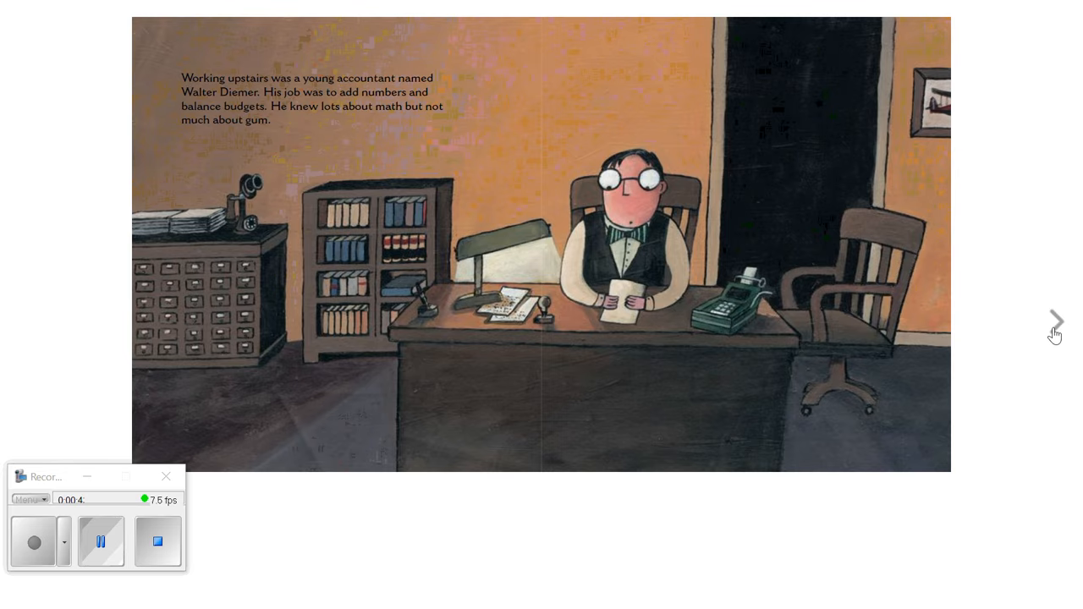
left_click(1055, 319)
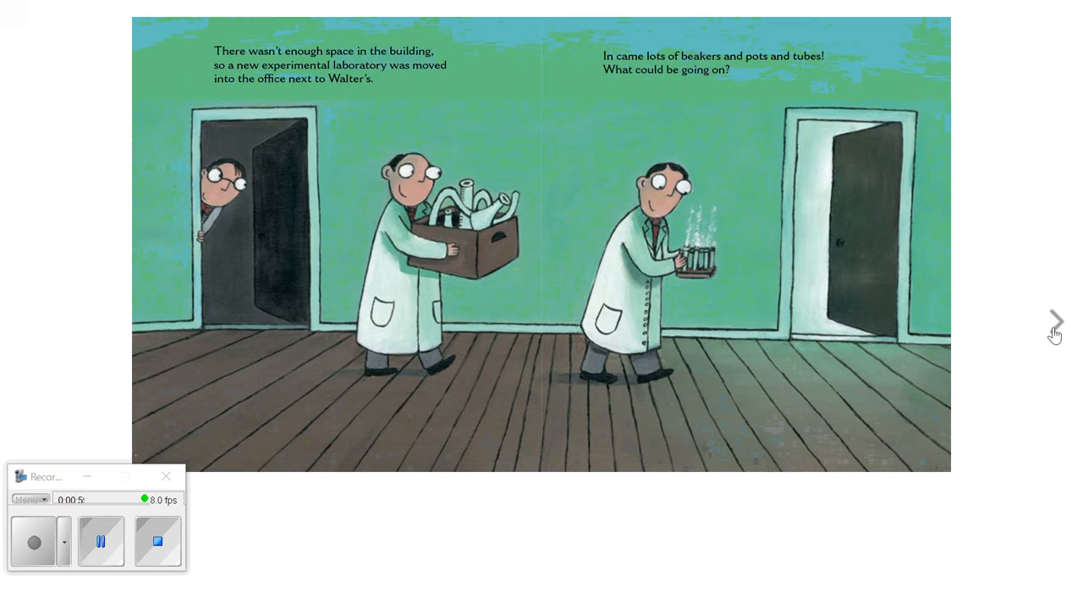
Page past the gum history and spruce resin spreads to the 'Ho hum' bubble-blowers spread
left_click(1055, 320)
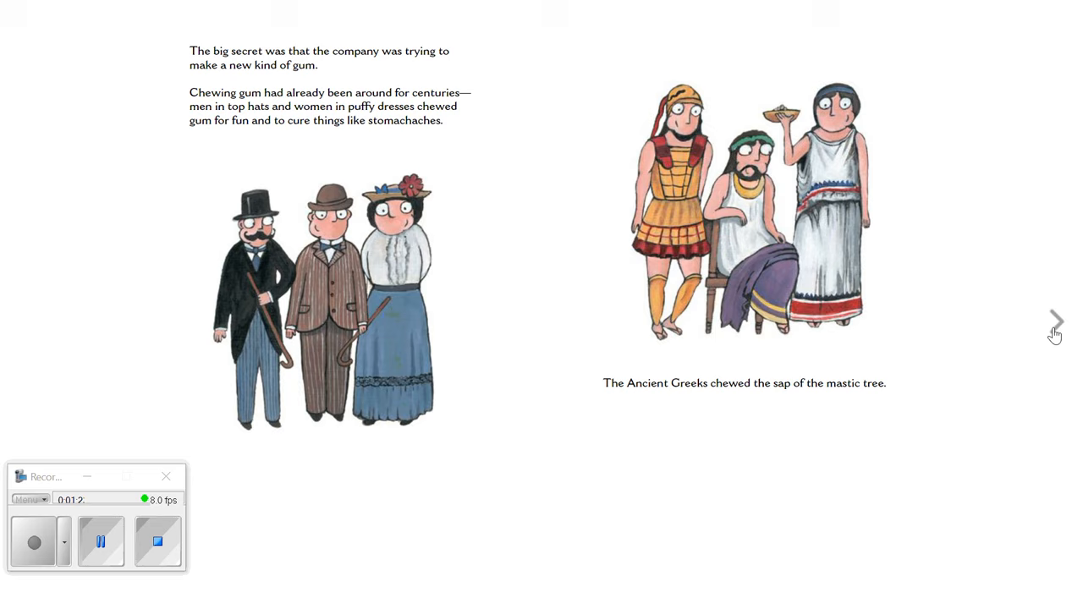
left_click(1056, 320)
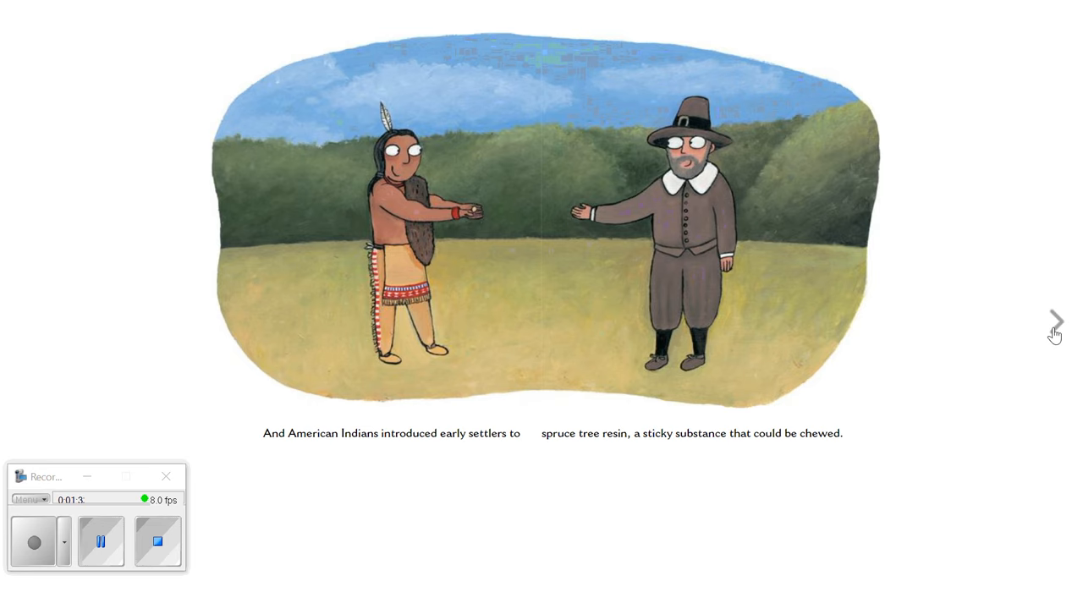
left_click(1056, 320)
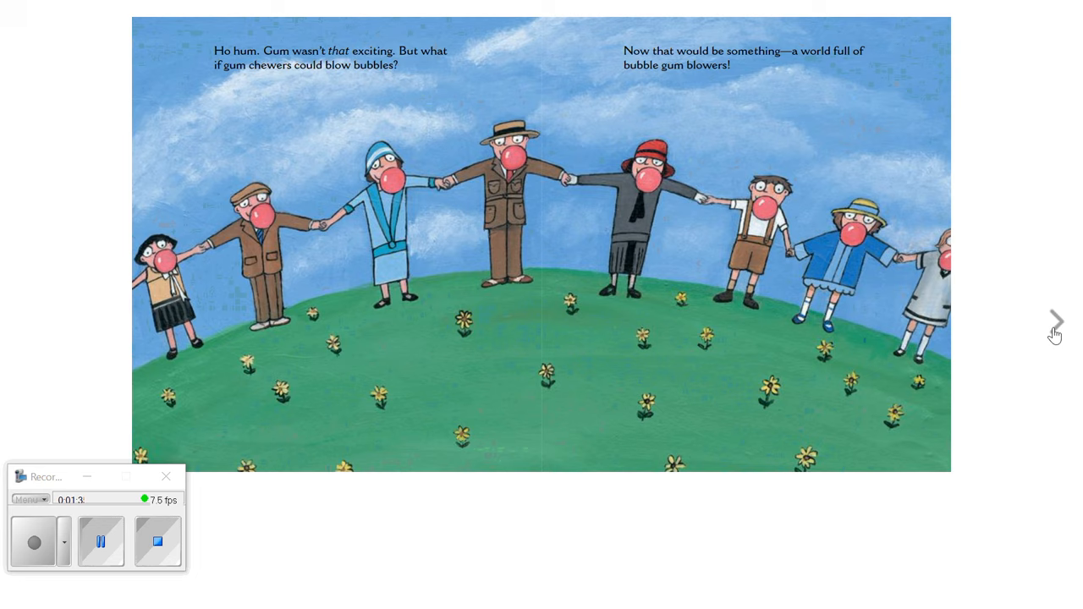
Turn to the spread of Walter pouring into the mixing bowl in the laboratory
left_click(1056, 320)
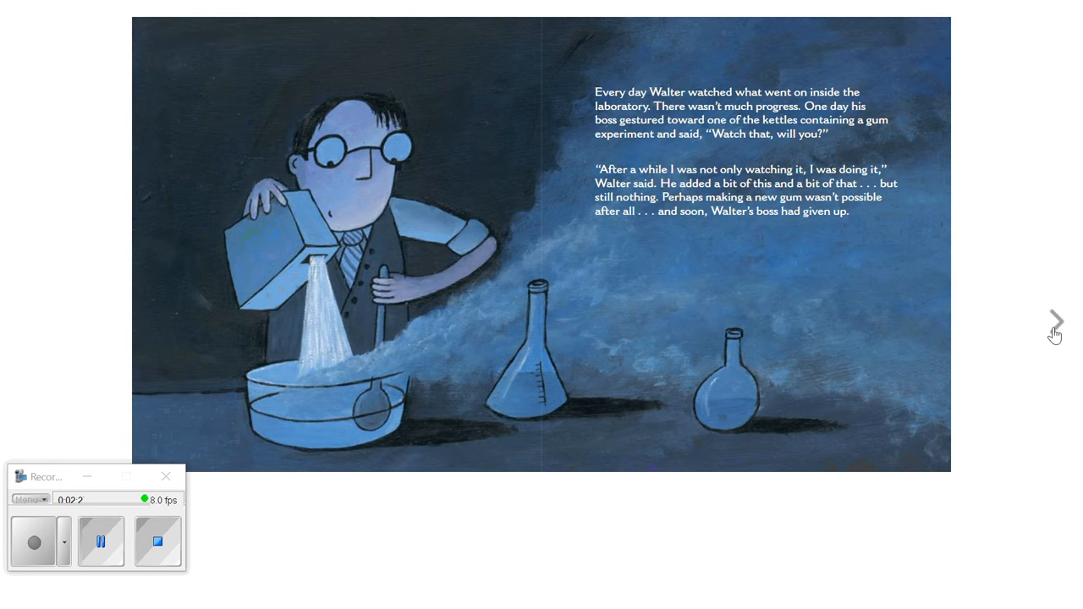
Turn to the spotlight and September 1928 calendar spread with the rock-hard mixture
left_click(1056, 321)
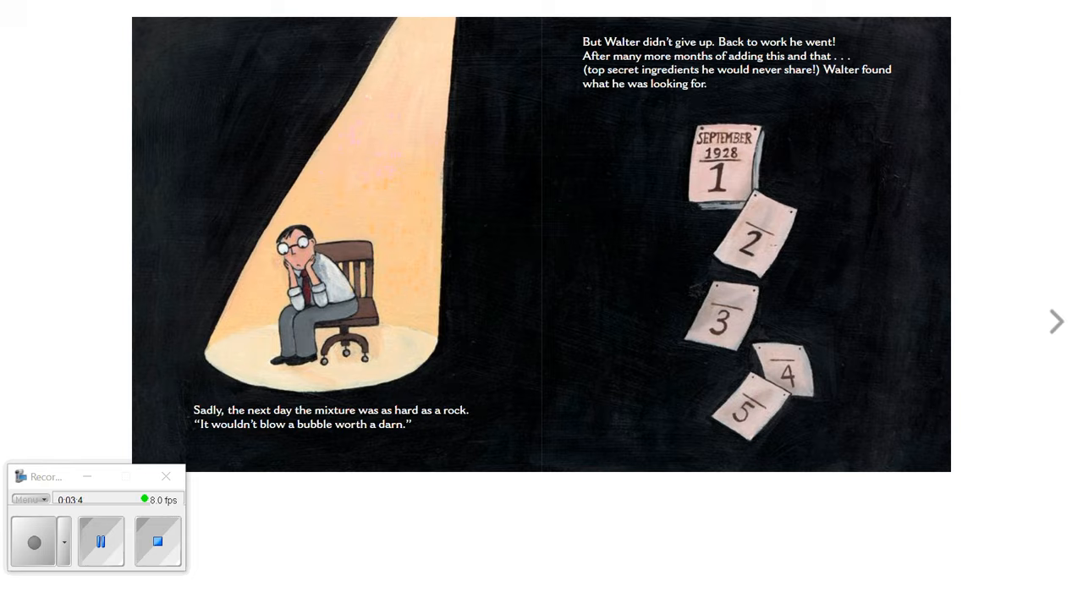
Page through the pink coloring spread to the candy store spread
left_click(1056, 322)
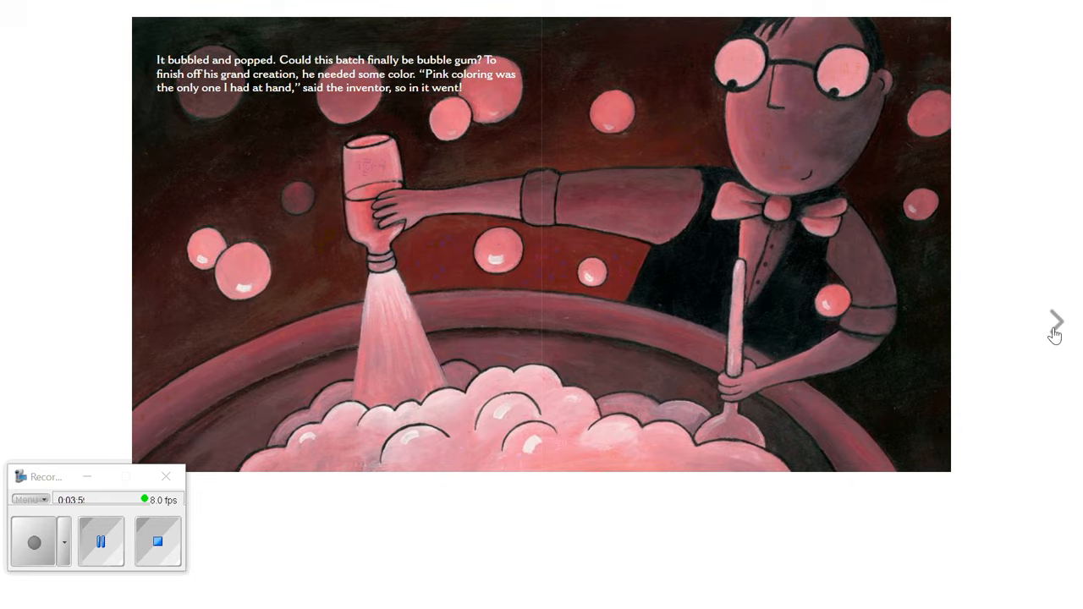
left_click(1055, 320)
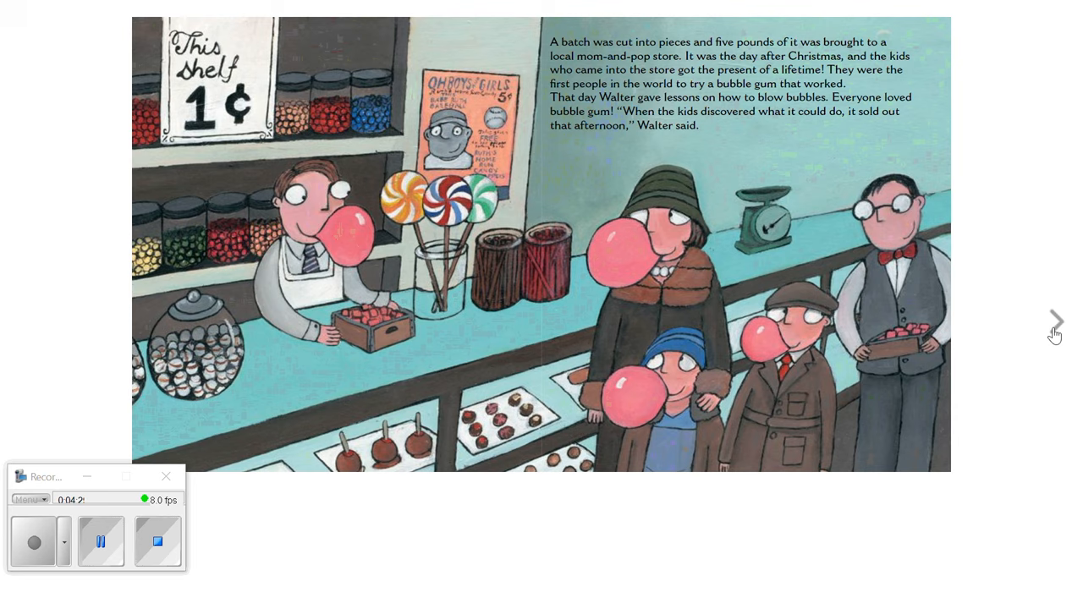
Page past the Dubble Bubble delivery truck spread to the retirement and contests spread
left_click(1056, 321)
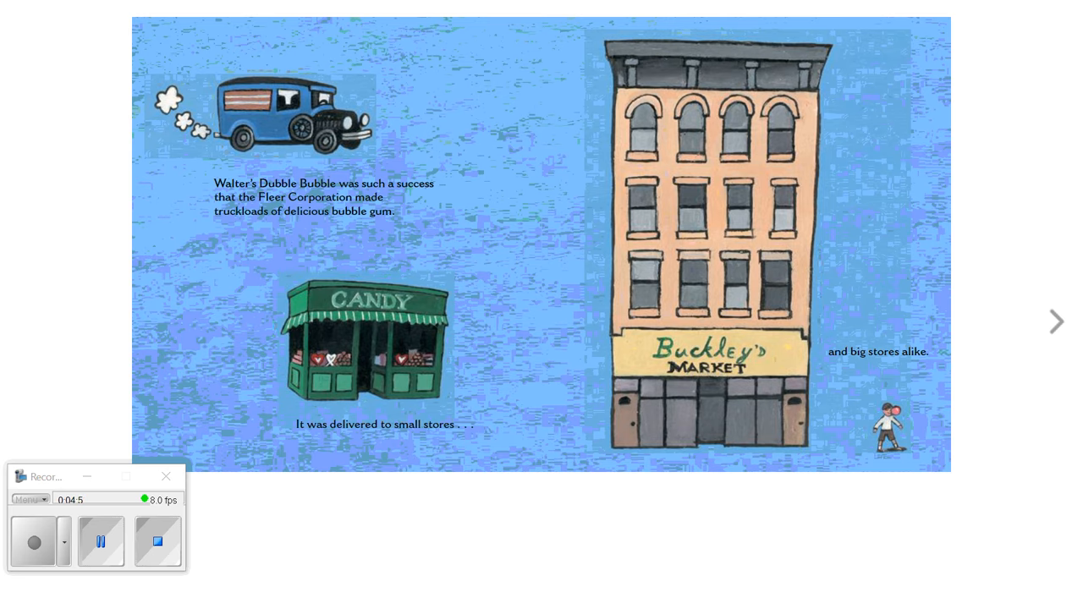
left_click(1055, 322)
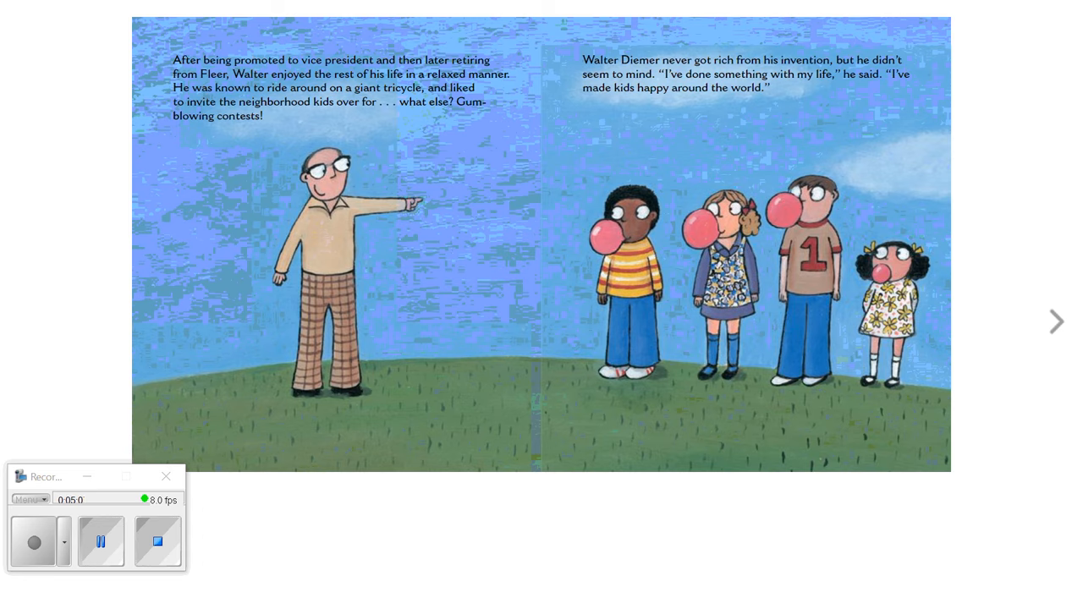
mouse_move(1055, 330)
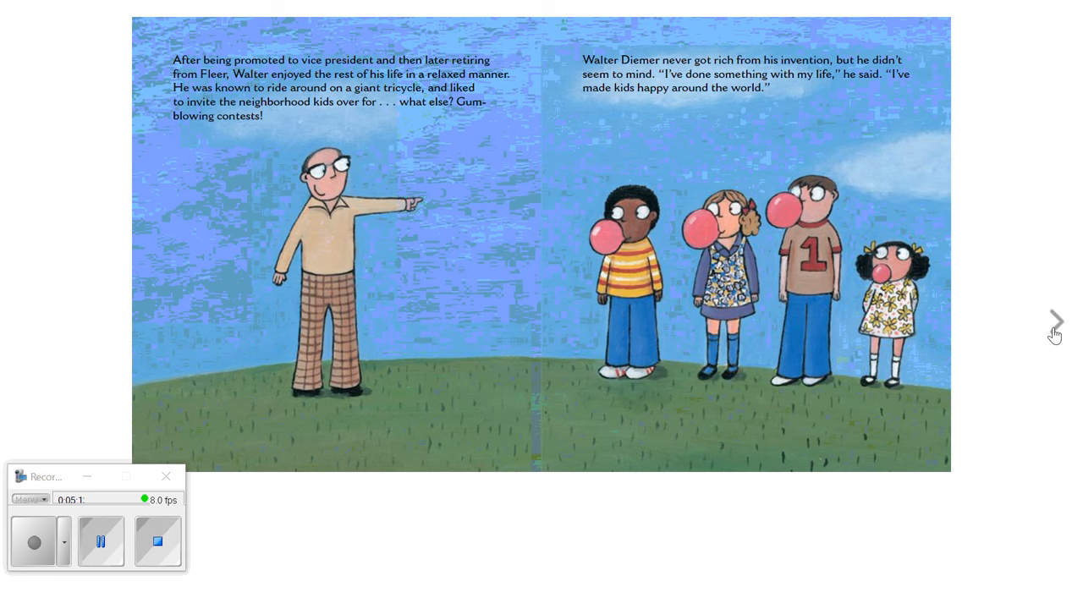
Turn to the final spread of Walter Diemer facts, gum facts and sources
left_click(1056, 322)
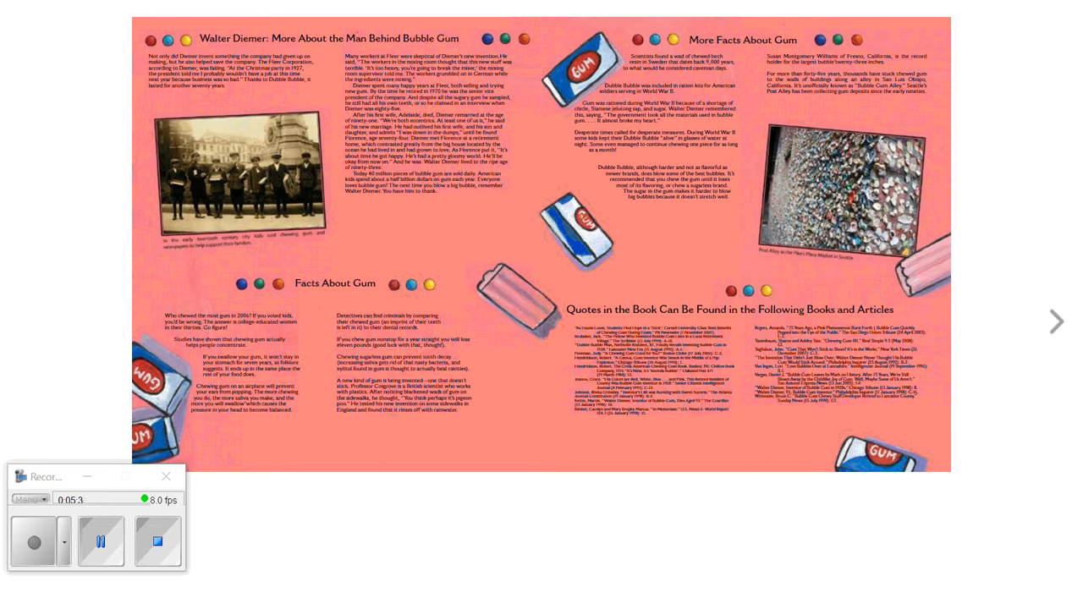